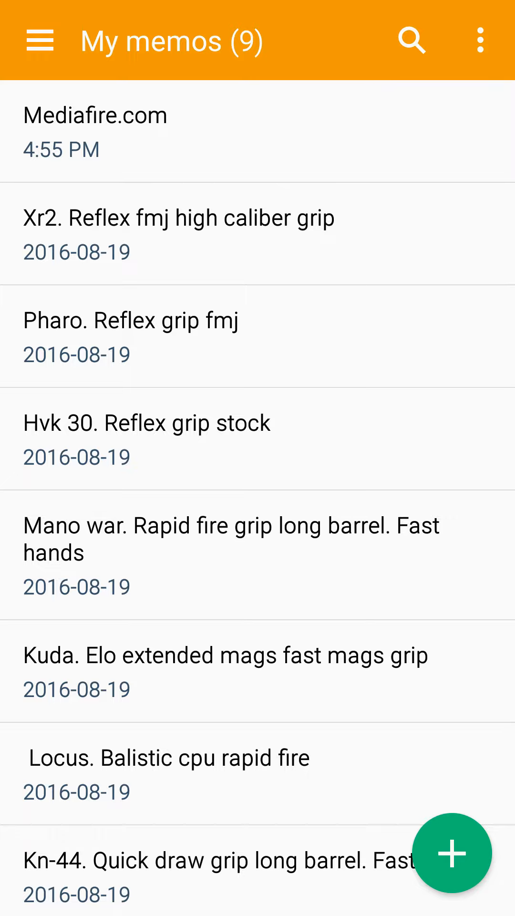
- Open the Mediafire.com memo and send its link to the browser via Open URL
click(96, 116)
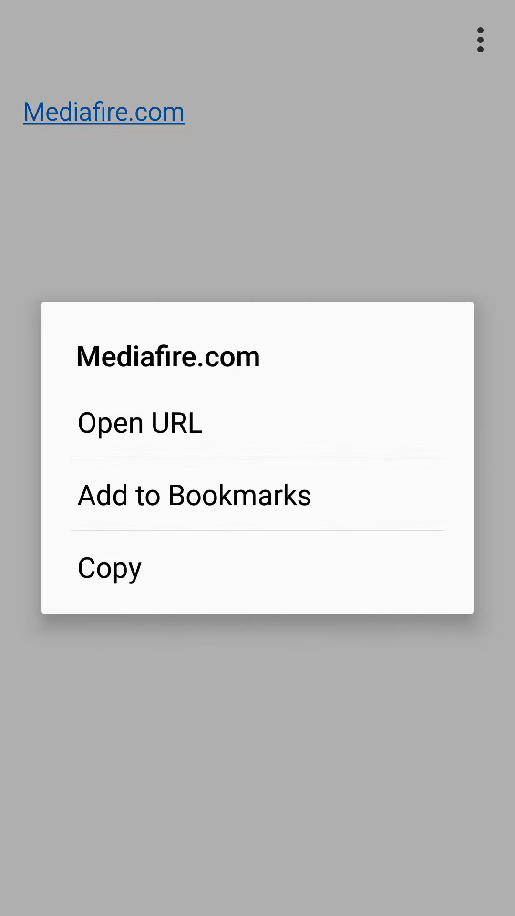
click(140, 423)
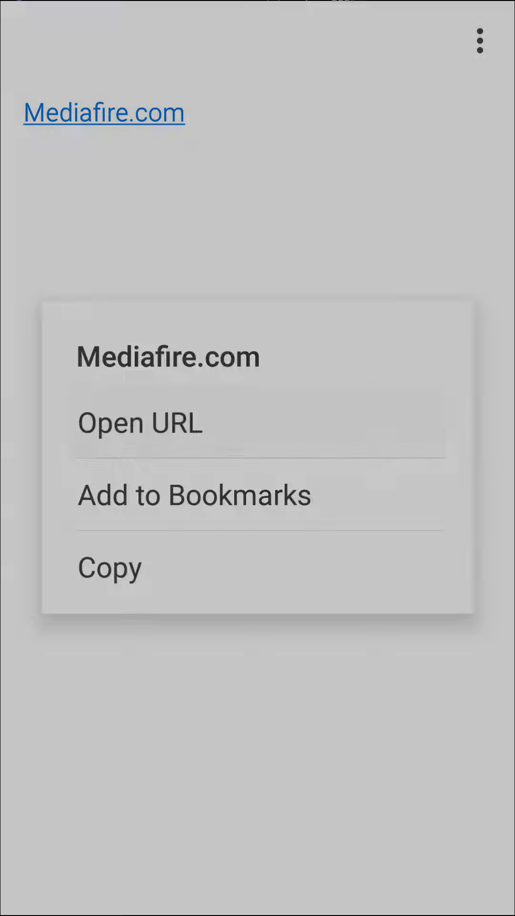
- Load mediafire.com and begin signing up with Get Started
click(140, 423)
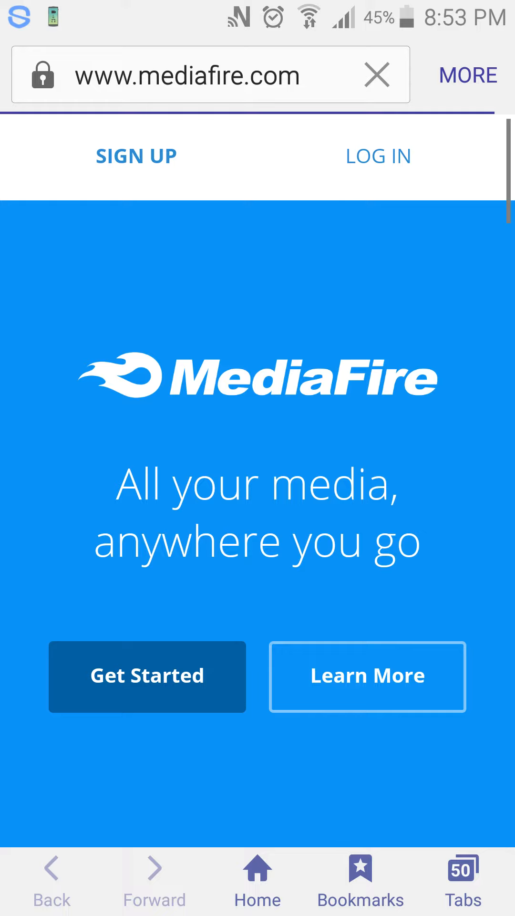
click(378, 74)
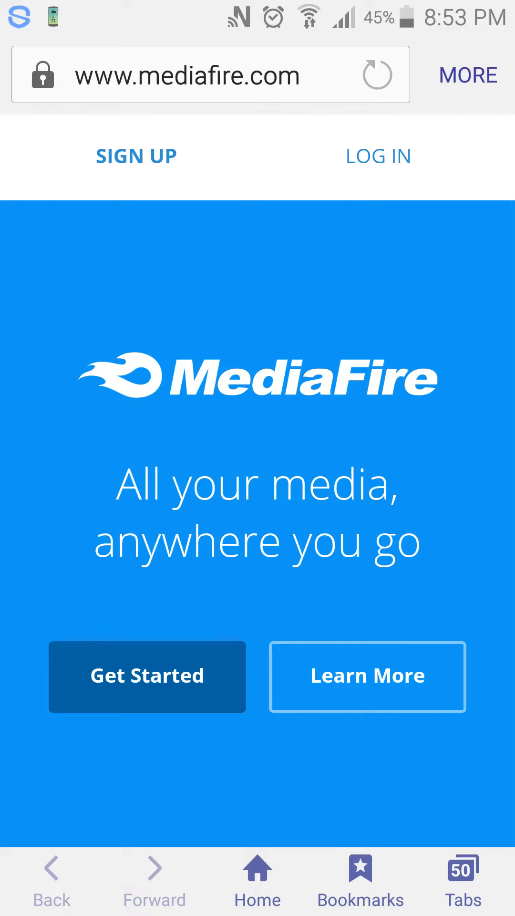
click(210, 75)
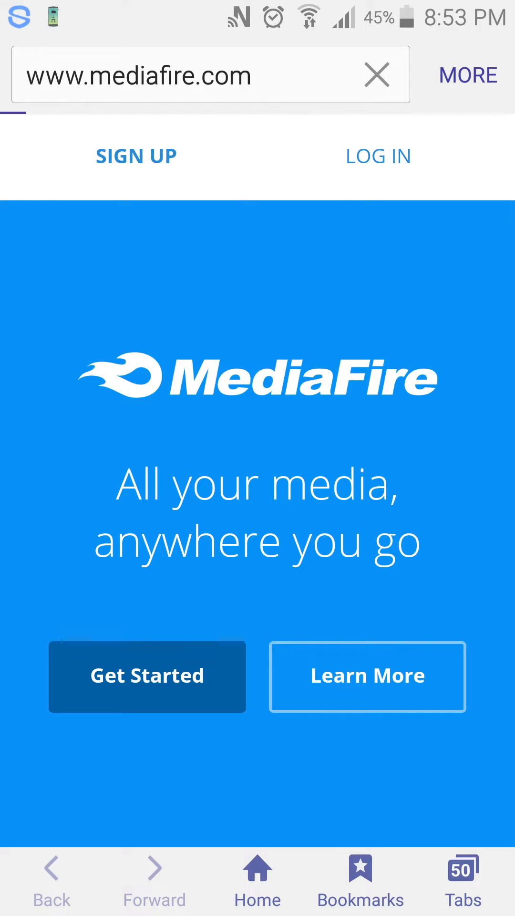
click(147, 675)
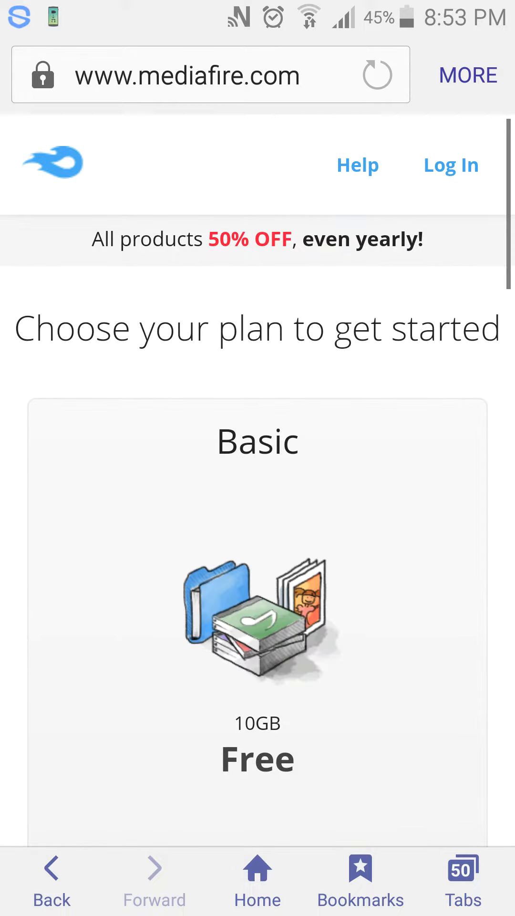
- Choose the free Basic plan and reach the Create Account form with its Terms of Service
scroll(down, 3)
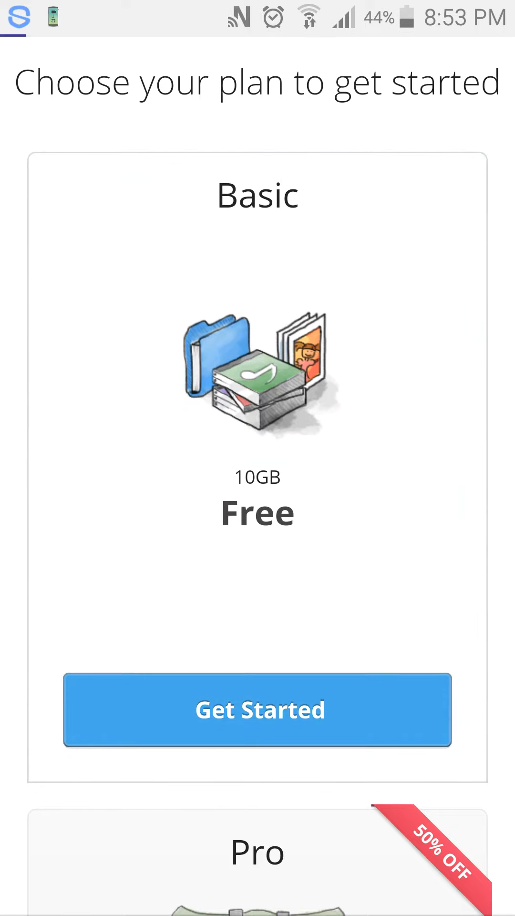
click(257, 709)
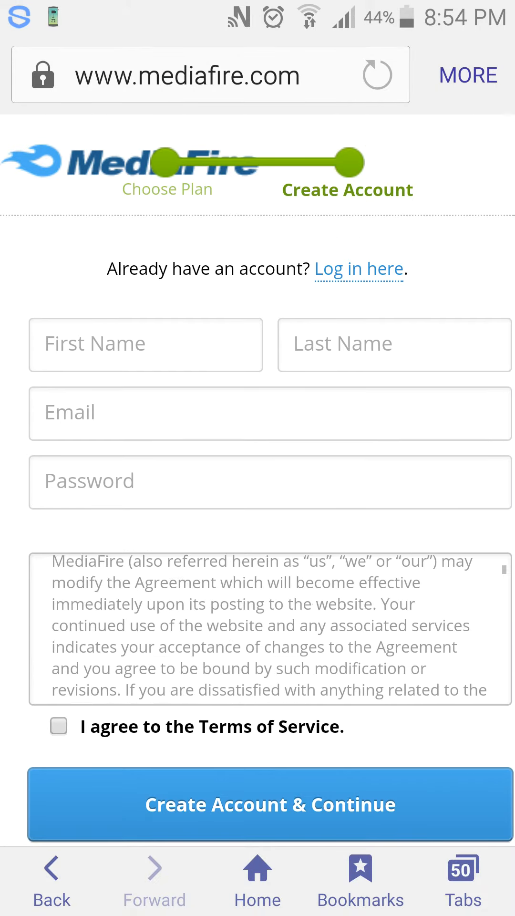
scroll(down, 3)
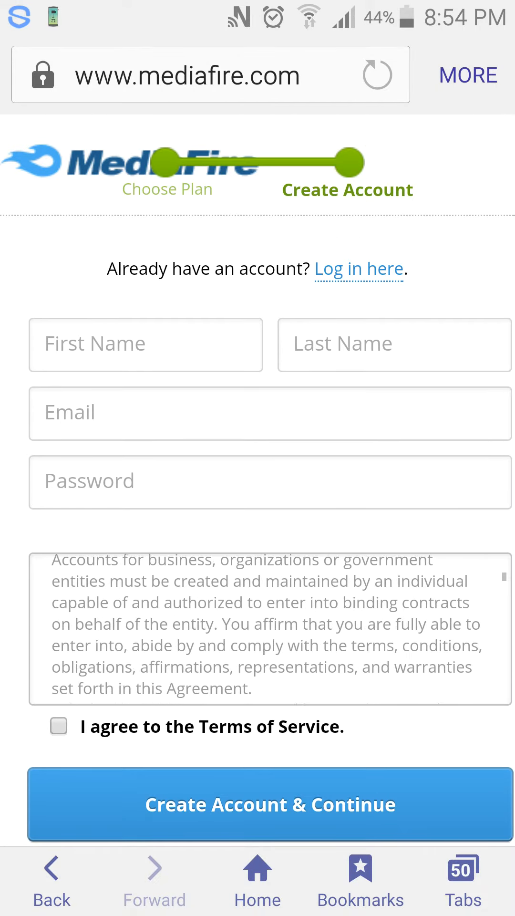
scroll(down, 3)
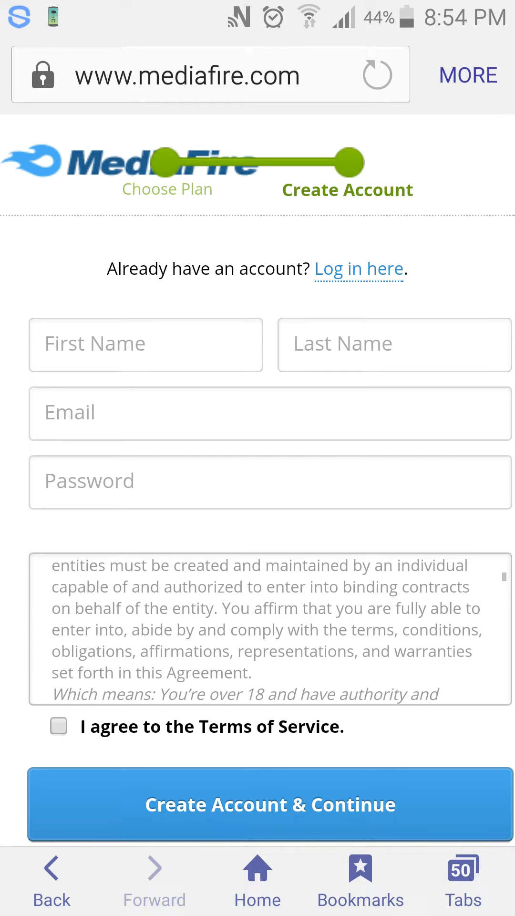
- Run a Google search for "youtube" from the address bar, then return to the home screen
click(210, 74)
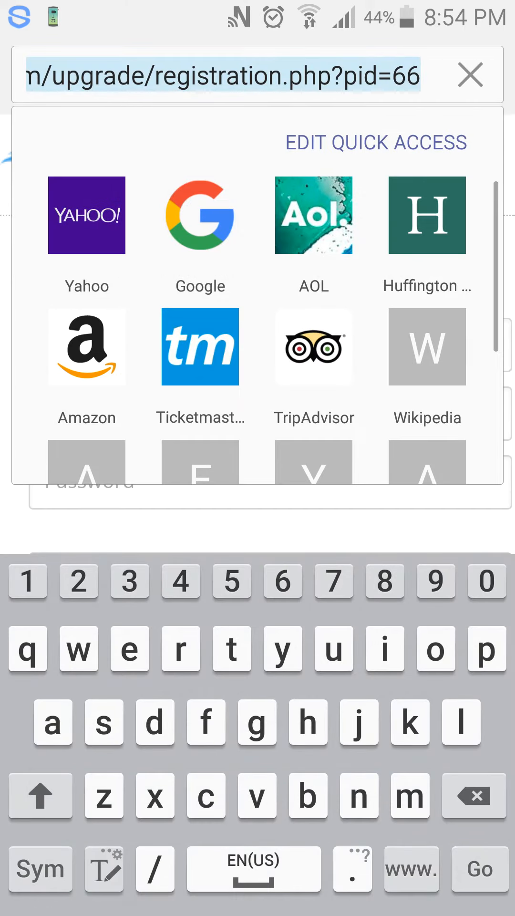
text(you)
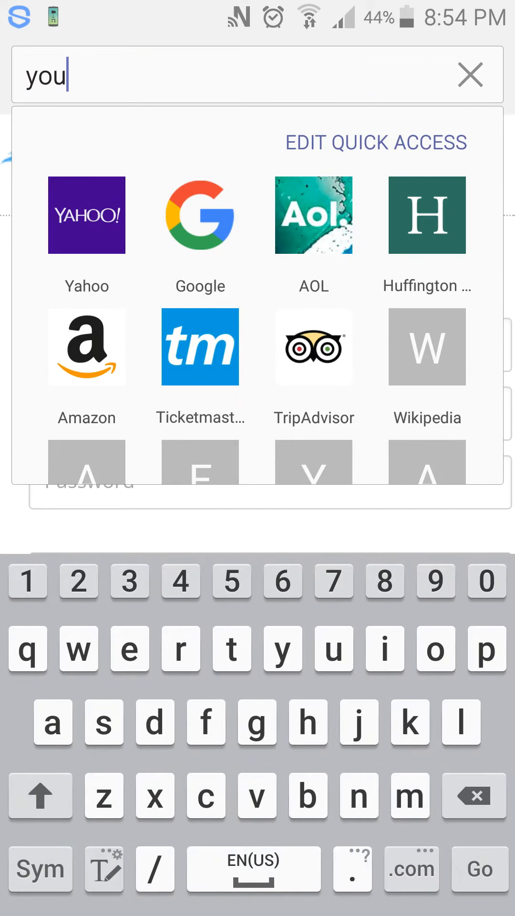
text(rub)
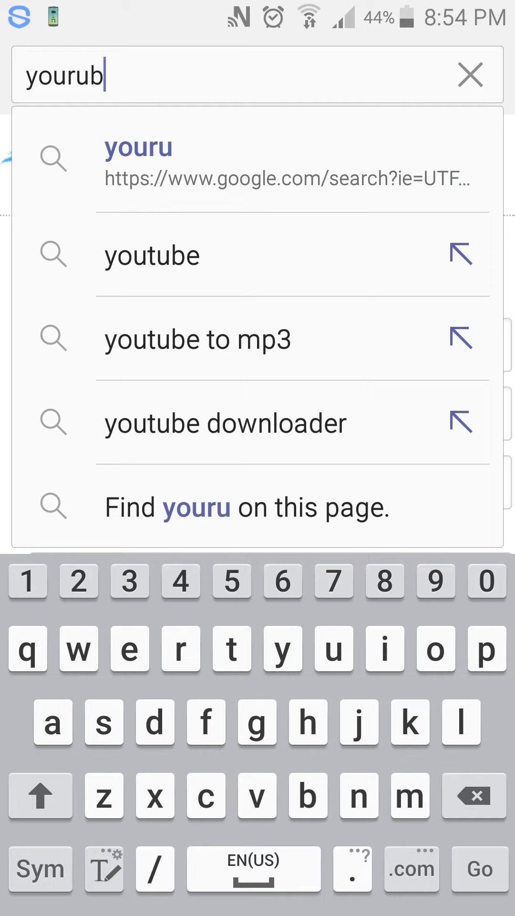
key(BackSpace)
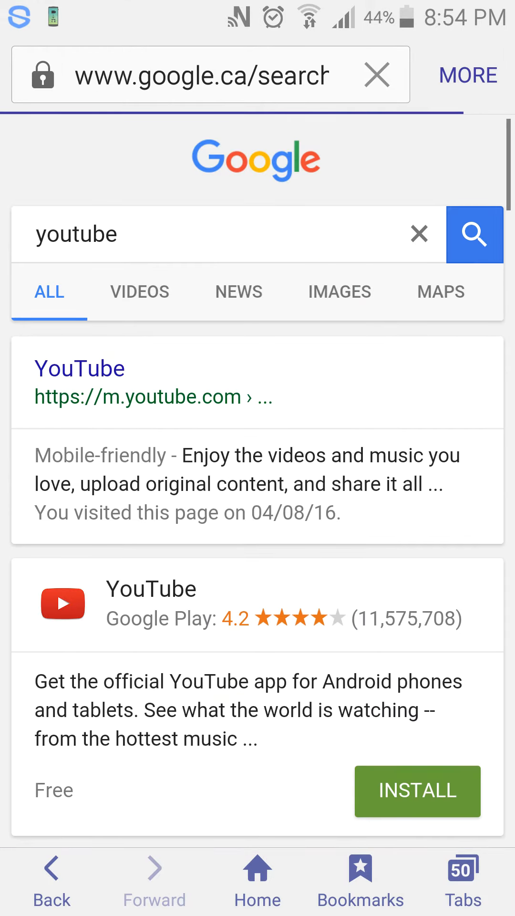
click(417, 791)
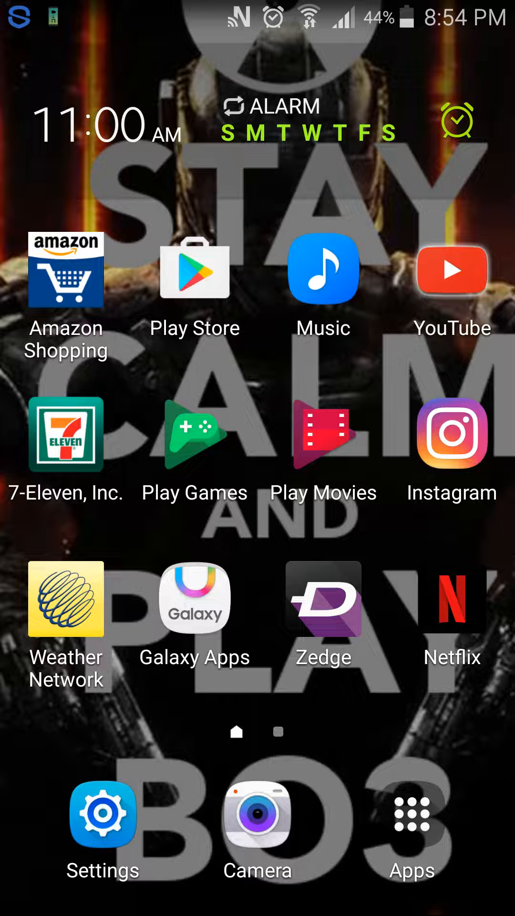
- Search YouTube for 'dm kpsz mod menu' from history and open the bo3 Mod Menu + Aimbot video
click(451, 269)
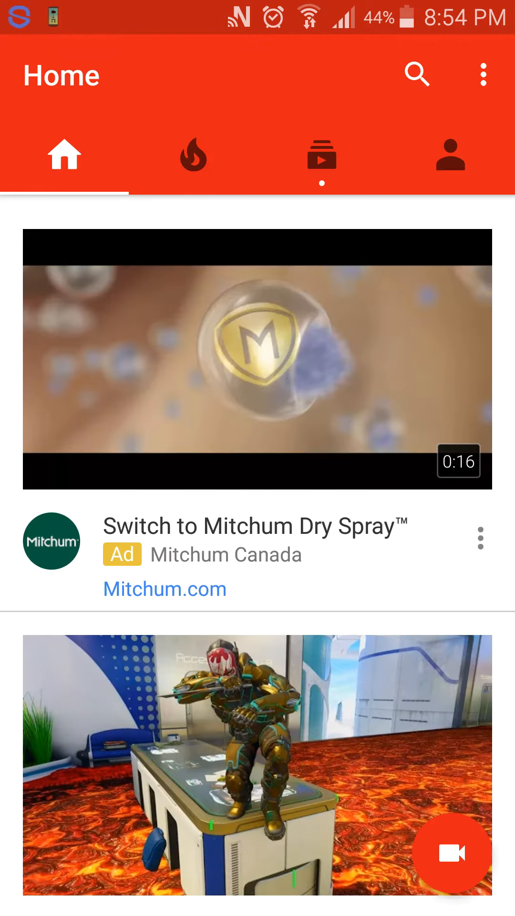
click(417, 75)
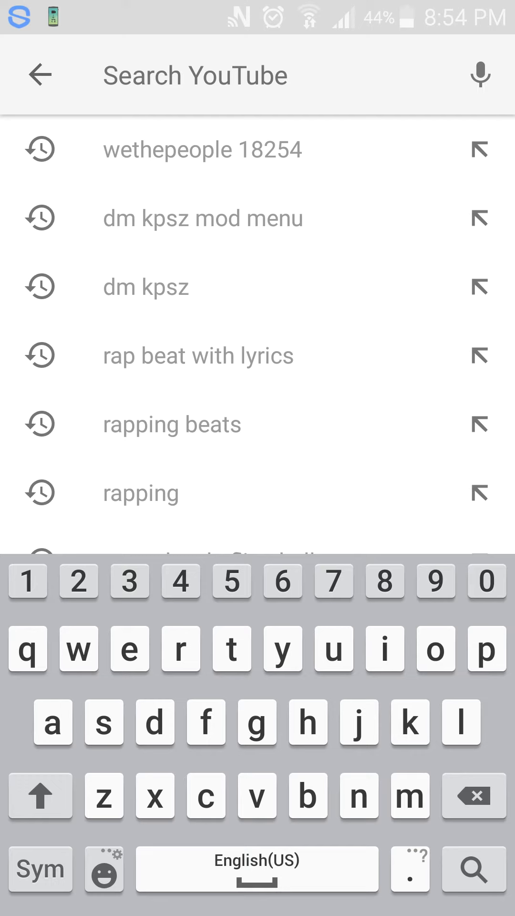
click(203, 217)
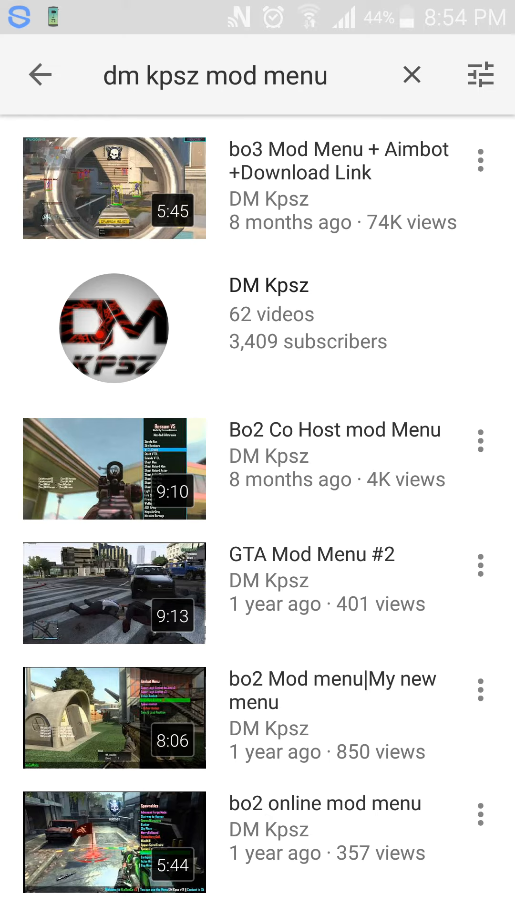
click(113, 187)
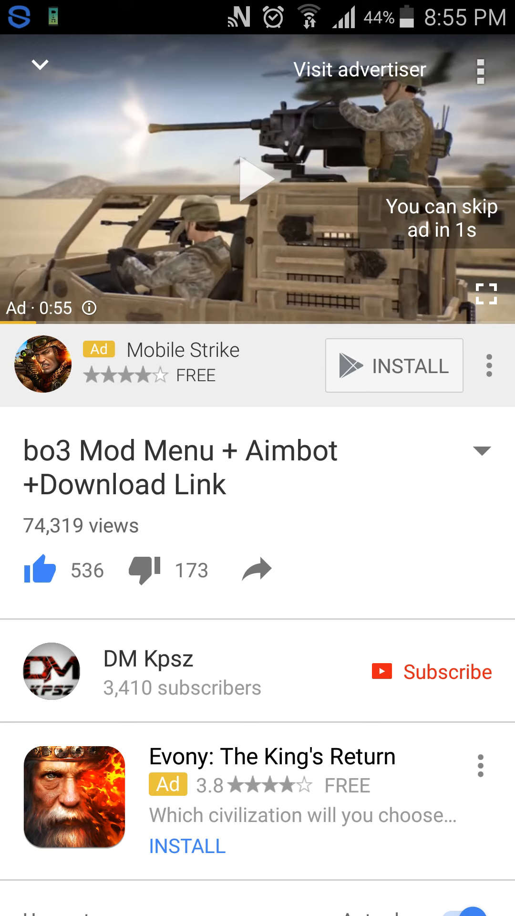
- Expand the video description and follow its mediafire.com link to the BO3Menu.xex page
click(481, 451)
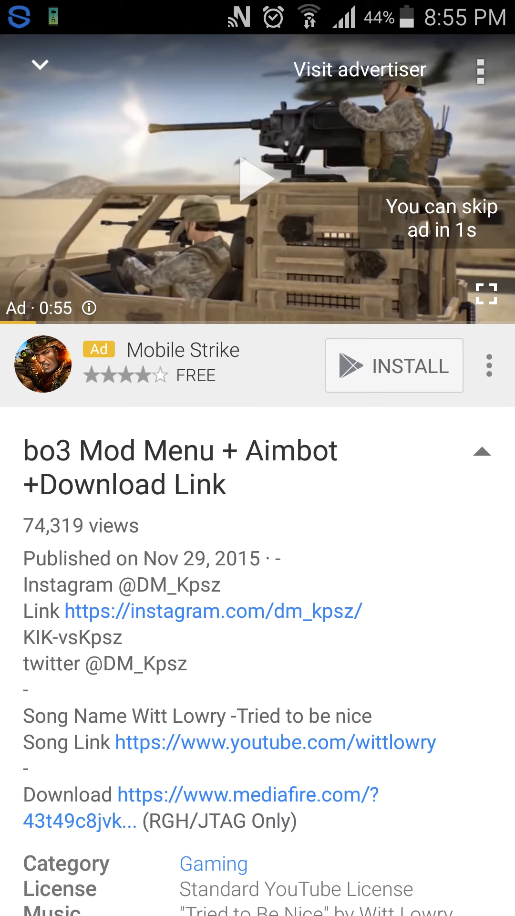
scroll(down, 3)
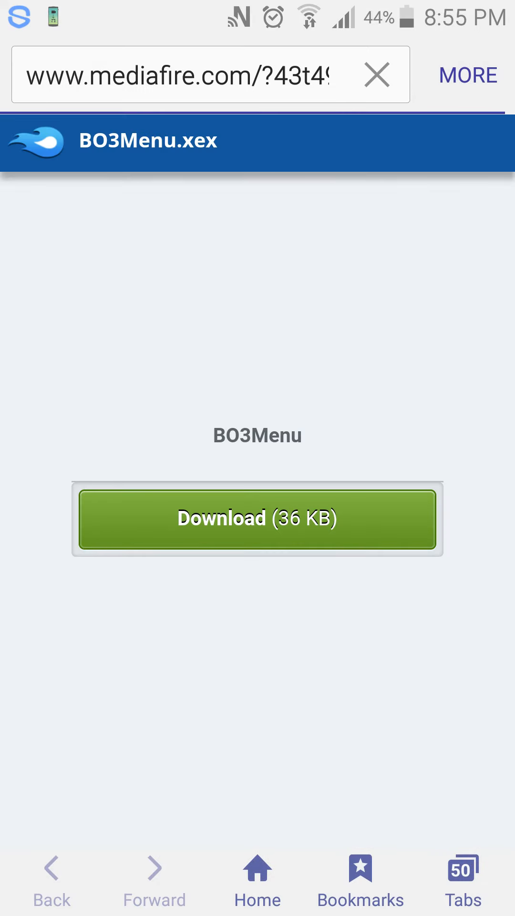
- Start the BO3Menu.xex (36 KB) download, reloading the page once to retry
click(256, 519)
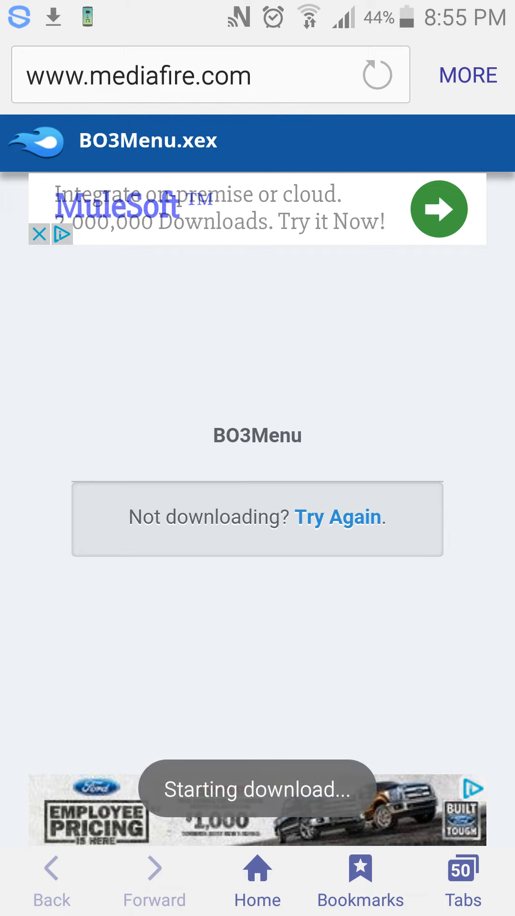
click(338, 517)
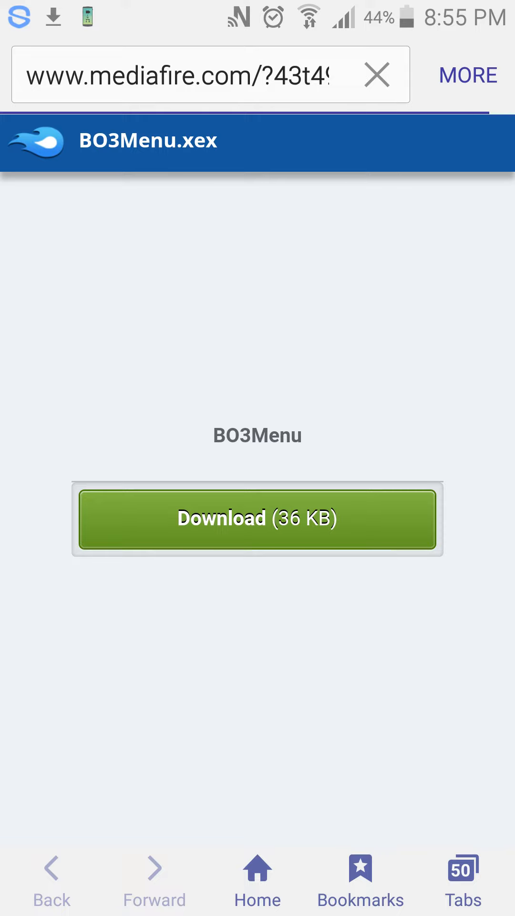
click(257, 519)
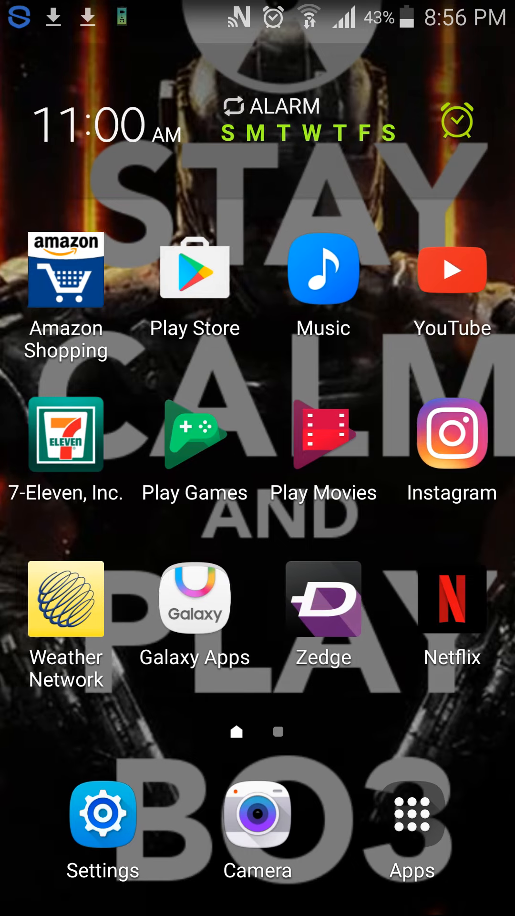
- Go to the Apps list and open the Screen Recorder app's recordings
click(410, 814)
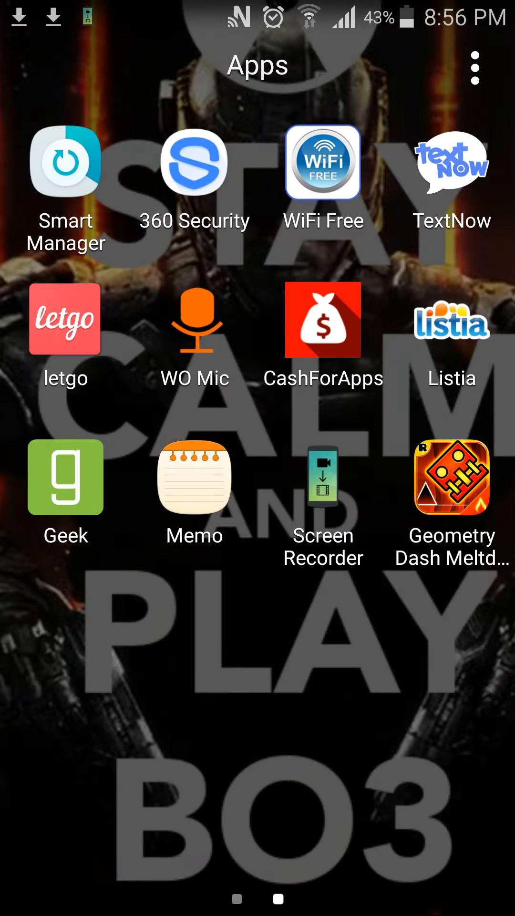
click(321, 493)
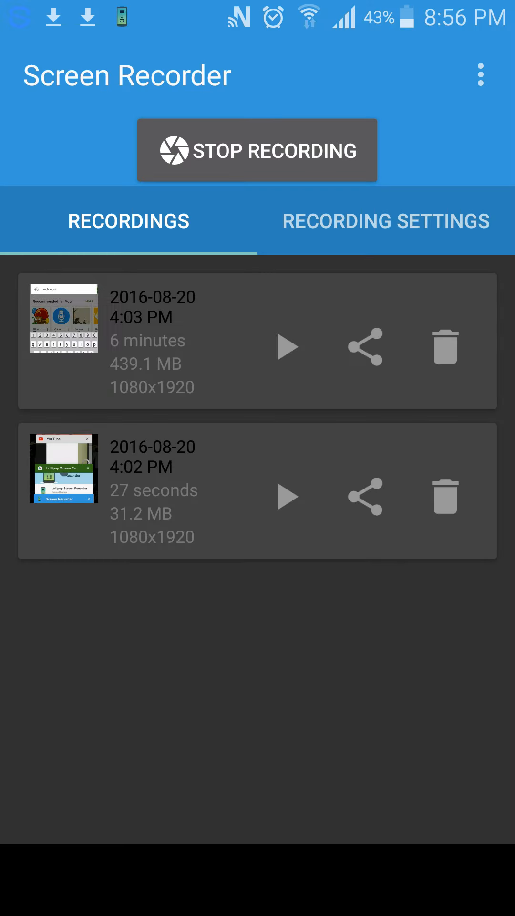